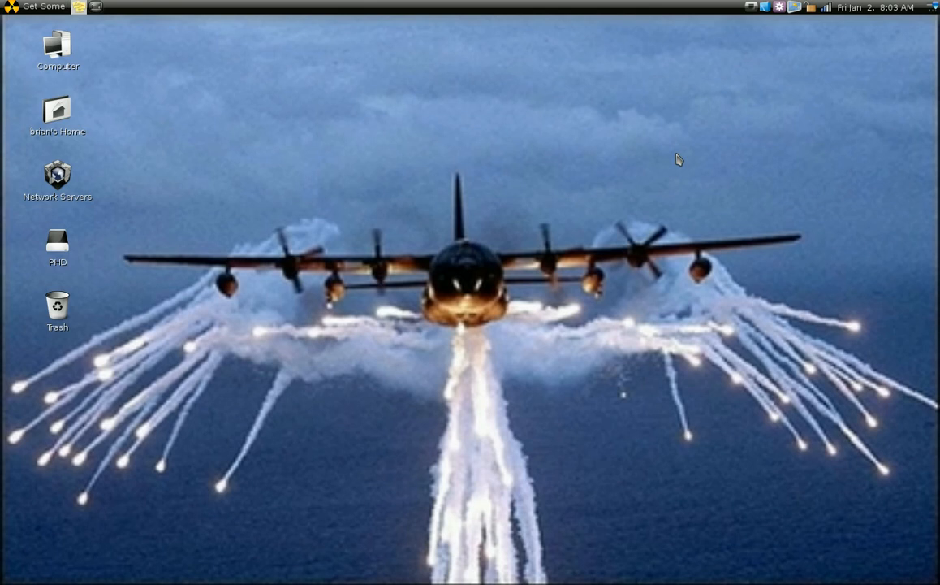
{"action": "mouse_move", "coordinate": [385, 127]}
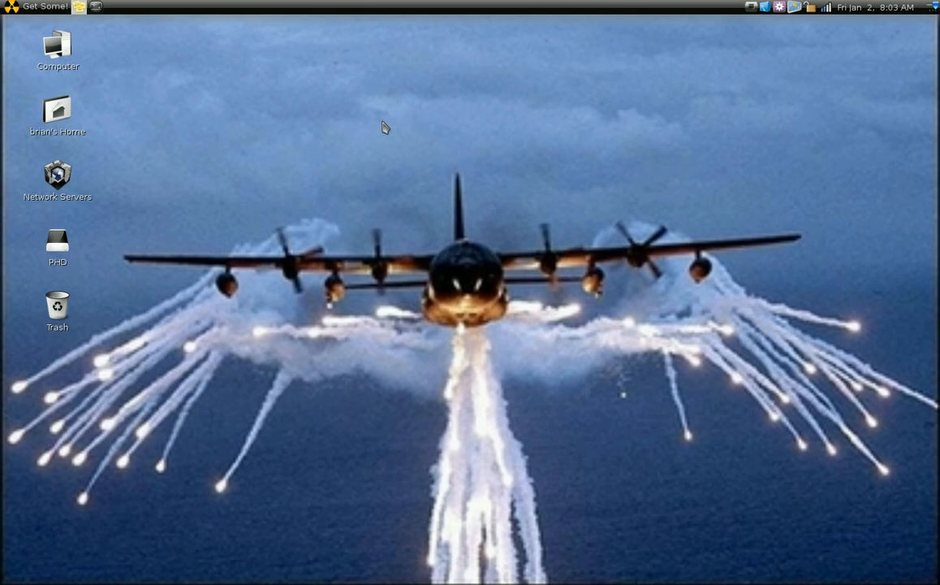
{"action": "mouse_move", "coordinate": [451, 113]}
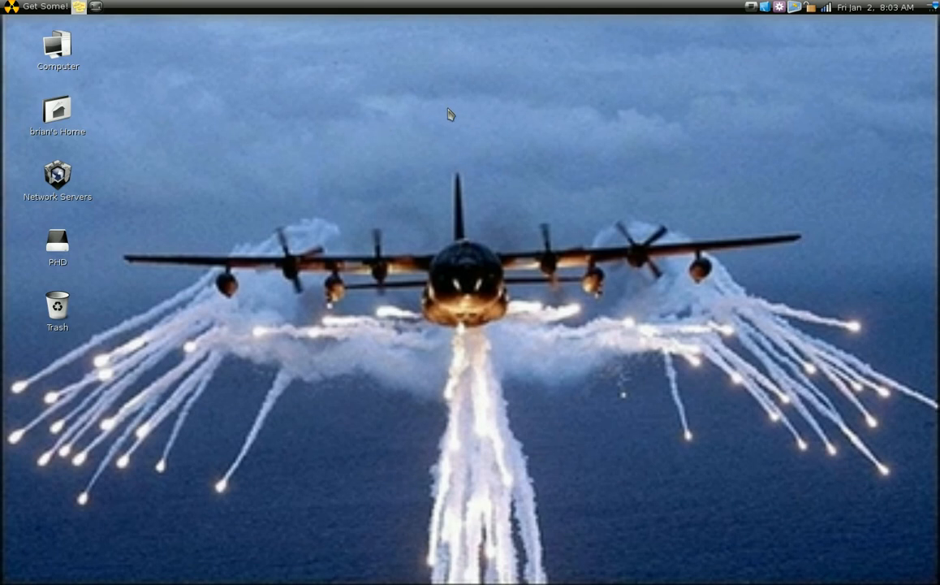
{"action": "mouse_move", "coordinate": [512, 110]}
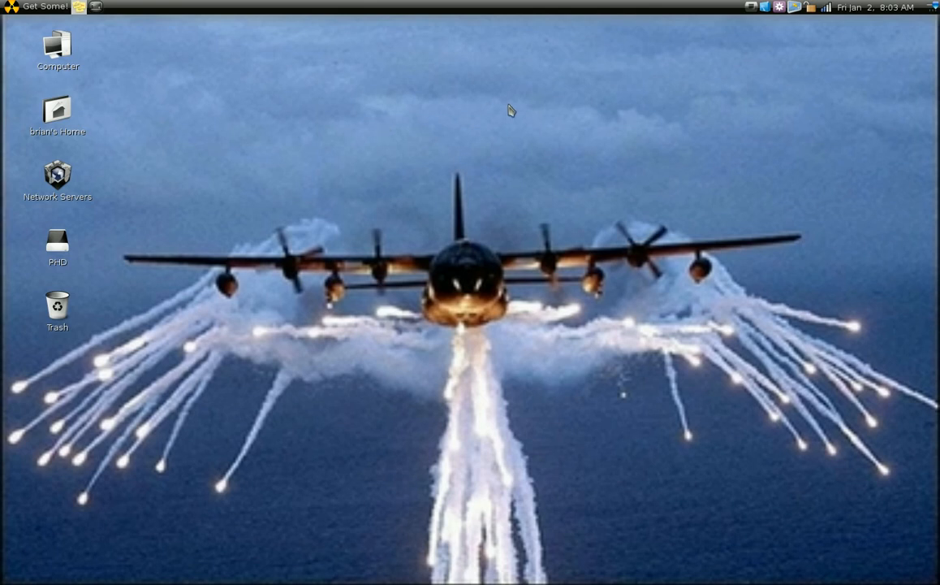
{"action": "mouse_move", "coordinate": [524, 133]}
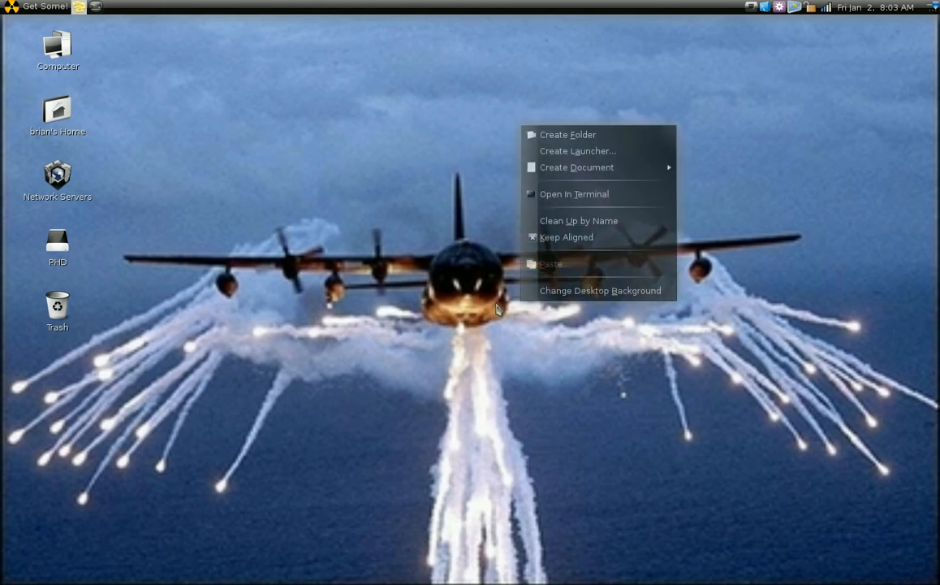
{"action": "mouse_move", "coordinate": [593, 290]}
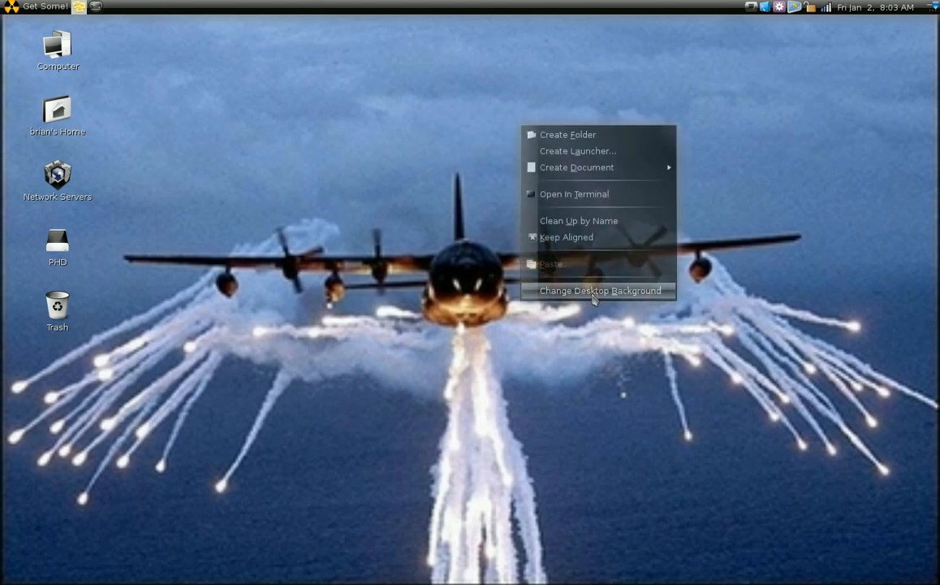
Open Change Desktop Background and scroll through the Background tab's wallpaper thumbnails.
{"action": "left_click", "coordinate": [601, 290]}
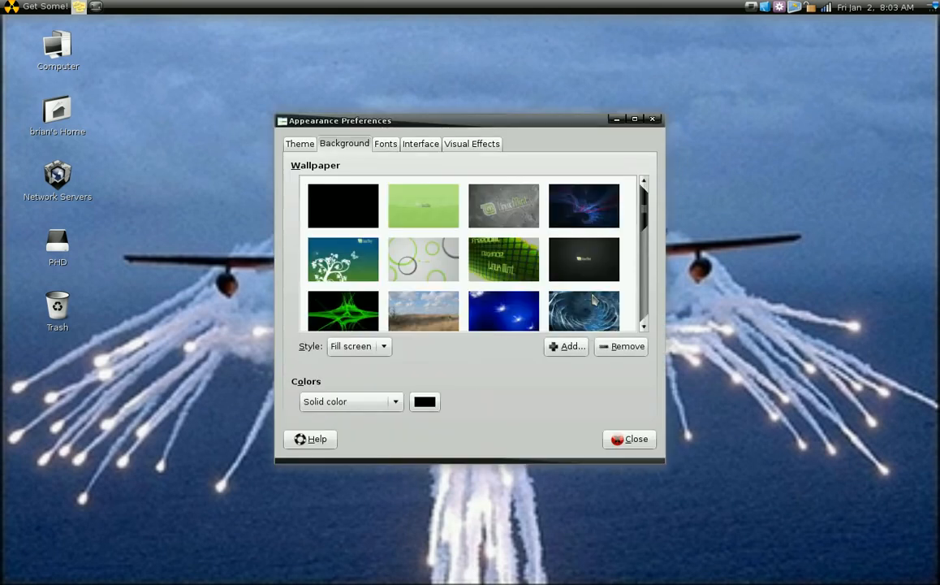
{"action": "mouse_move", "coordinate": [686, 209]}
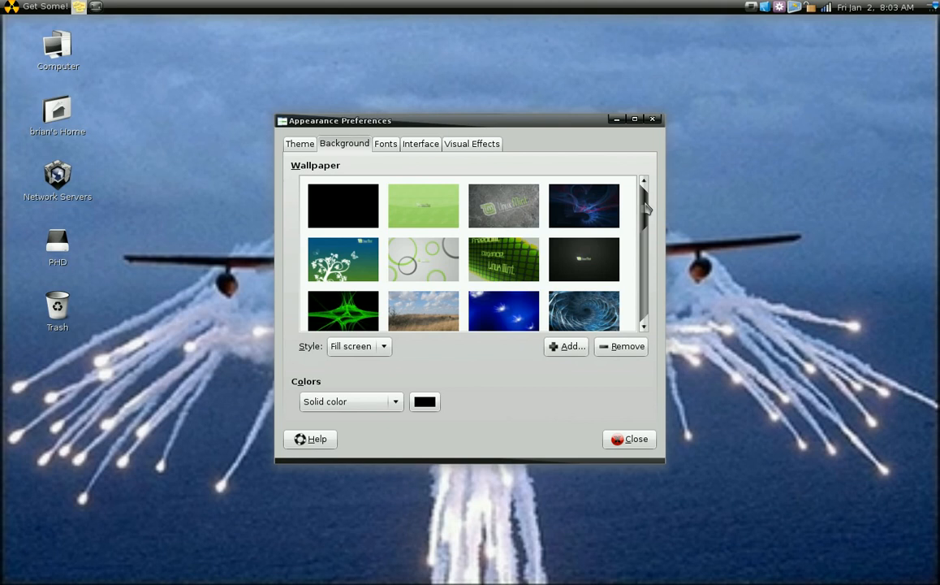
{"action": "scroll", "scroll_direction": "down", "scroll_amount": 3}
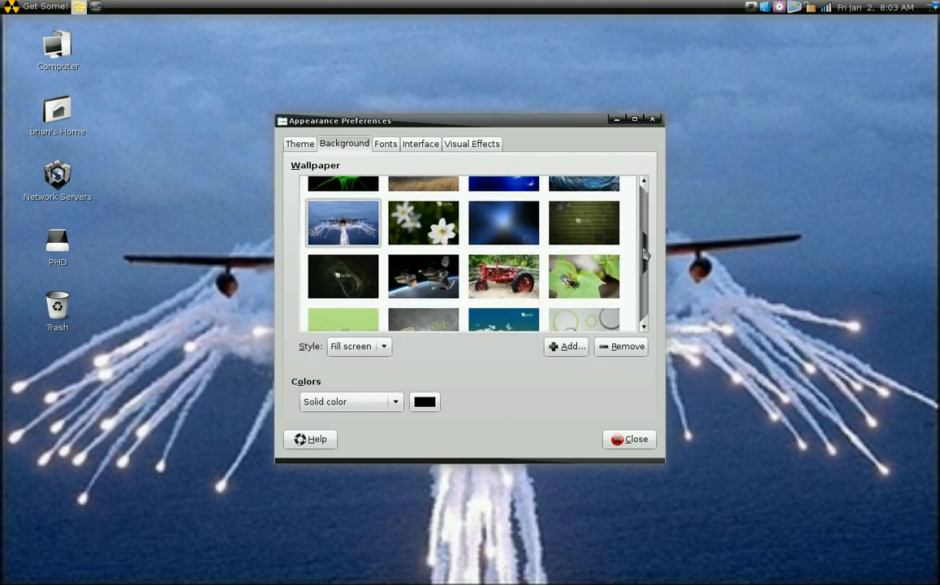
{"action": "scroll", "scroll_direction": "down", "scroll_amount": 3}
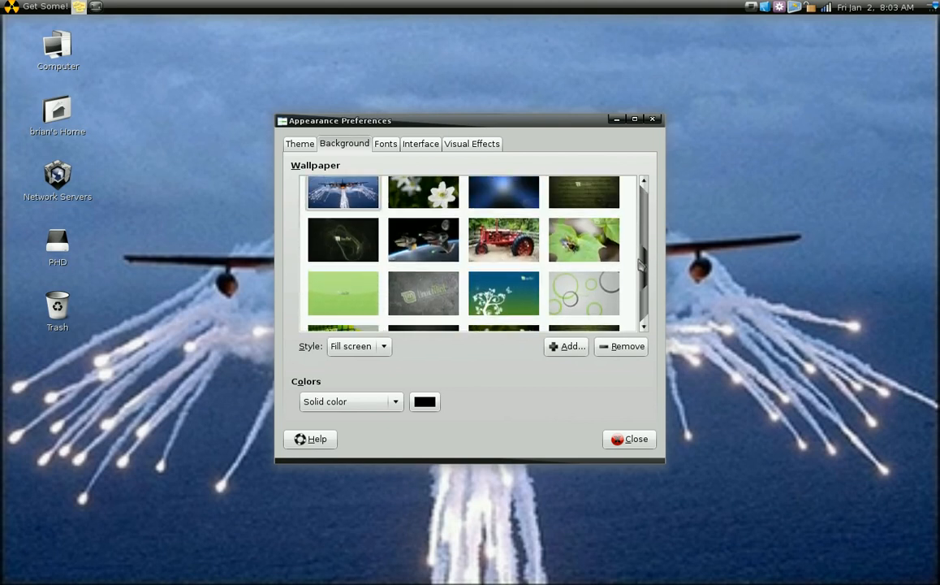
{"action": "scroll", "scroll_direction": "down", "scroll_amount": 3}
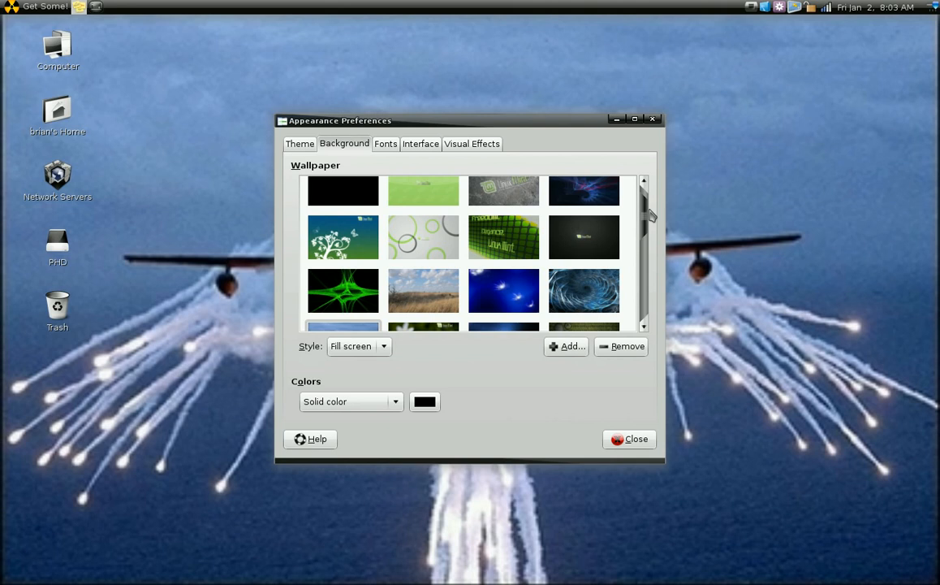
{"action": "scroll", "scroll_direction": "down", "scroll_amount": 3}
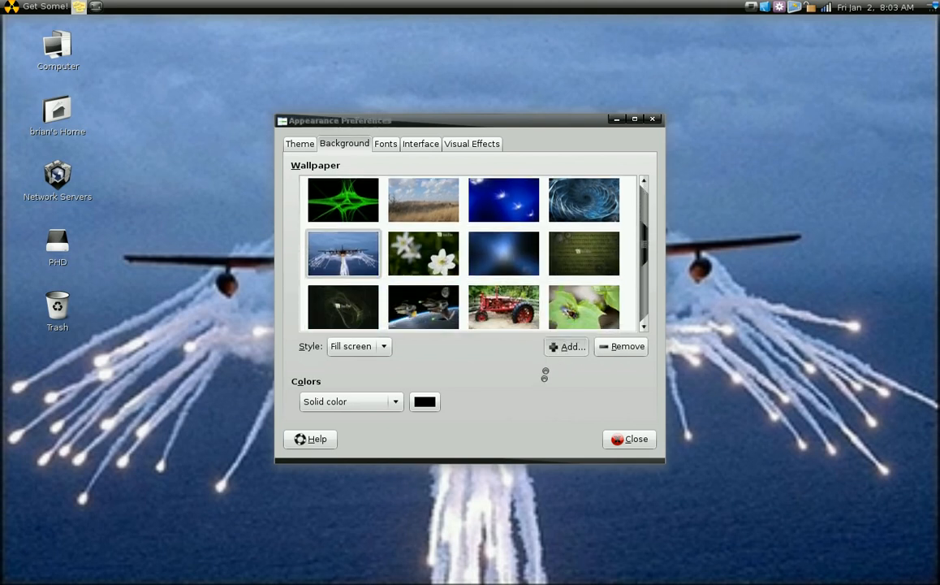
Add mylinuxscreen.png from the Pictures folder as a new wallpaper.
{"action": "left_click", "coordinate": [567, 346]}
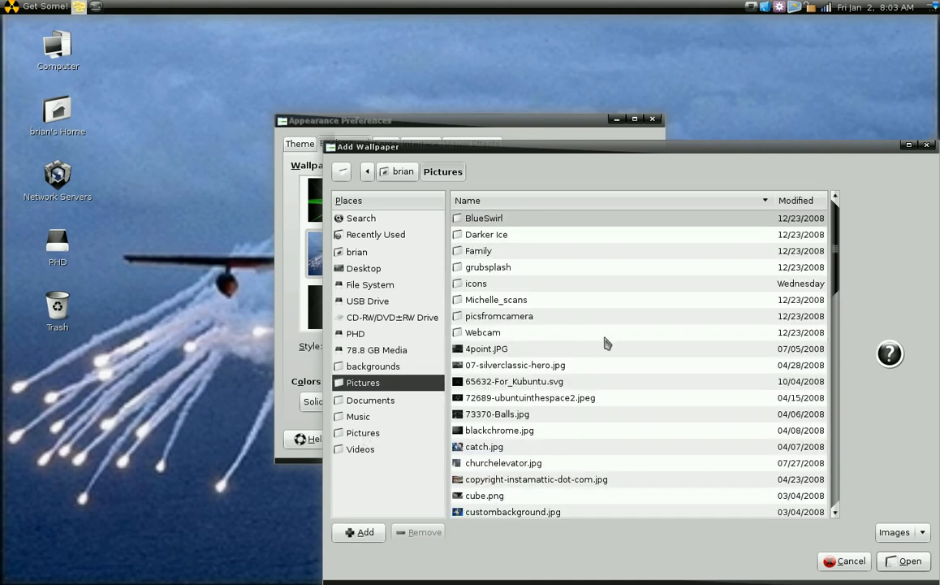
{"action": "scroll", "scroll_direction": "down", "scroll_amount": 3}
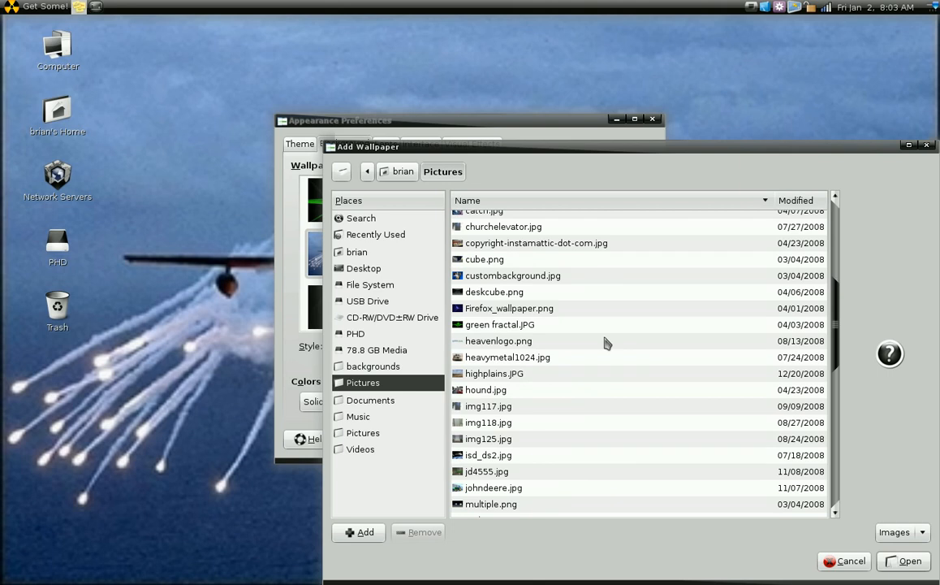
{"action": "scroll", "scroll_direction": "down", "scroll_amount": 3}
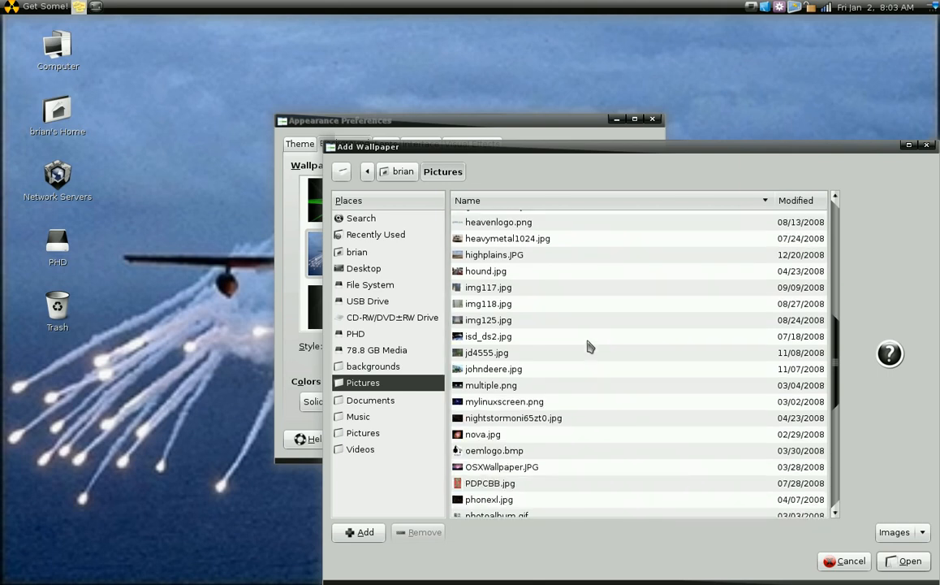
{"action": "left_click", "coordinate": [503, 401]}
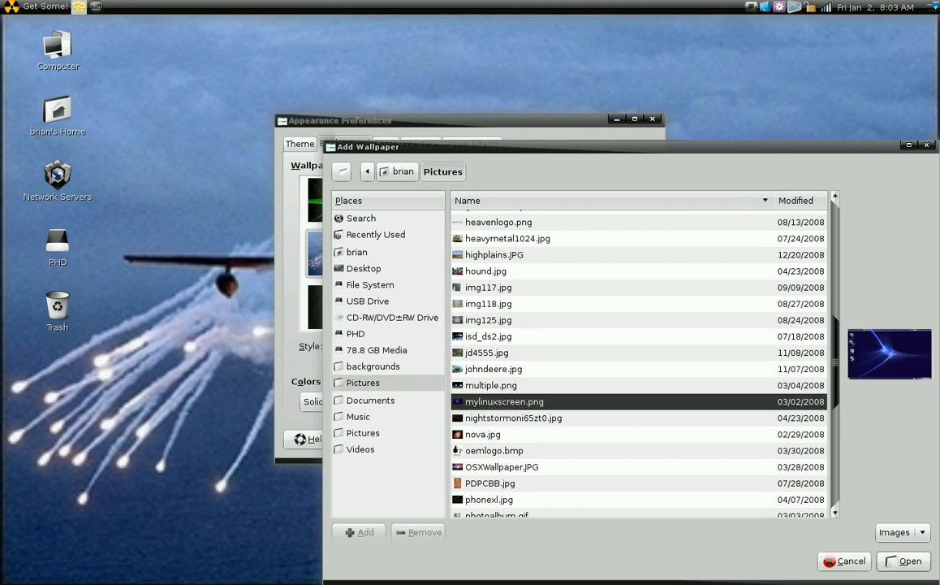
{"action": "left_click", "coordinate": [909, 560]}
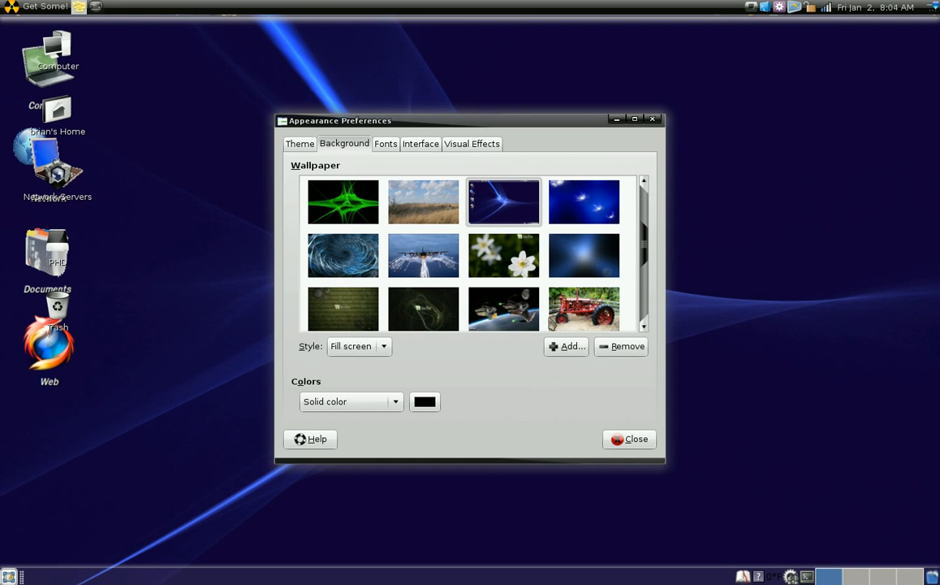
{"action": "mouse_move", "coordinate": [551, 325]}
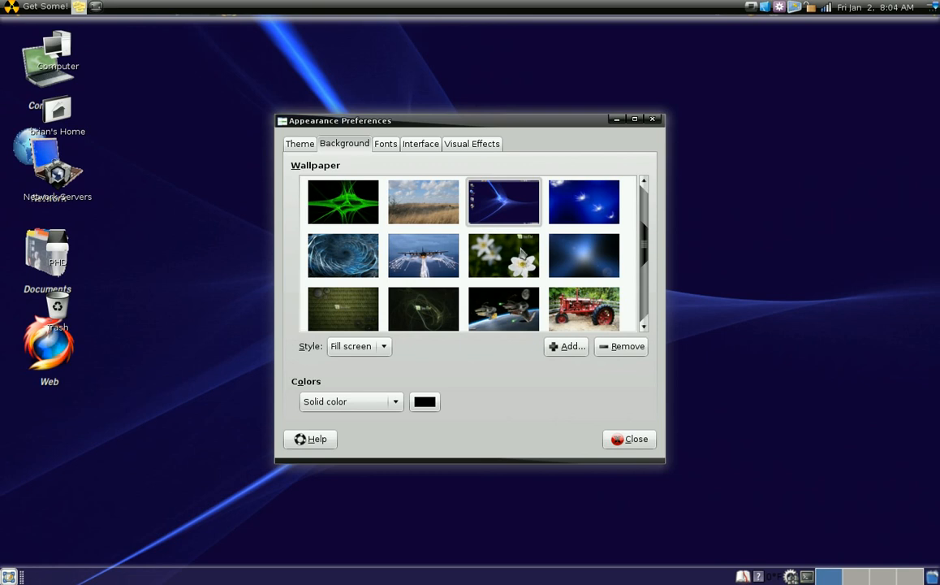
Apply the blue lightning-orb wallpaper from the gallery's top row.
{"action": "left_click", "coordinate": [584, 201]}
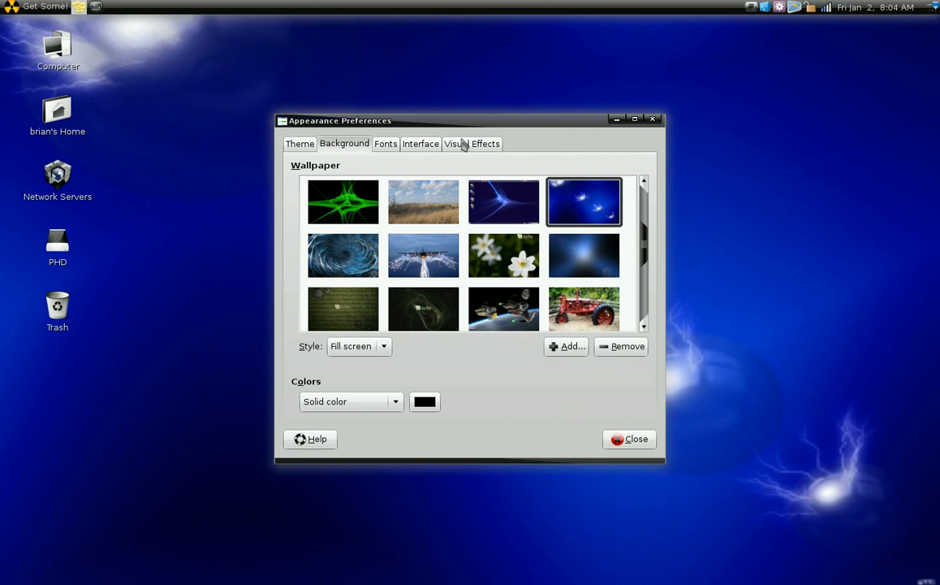
{"action": "mouse_move", "coordinate": [542, 123]}
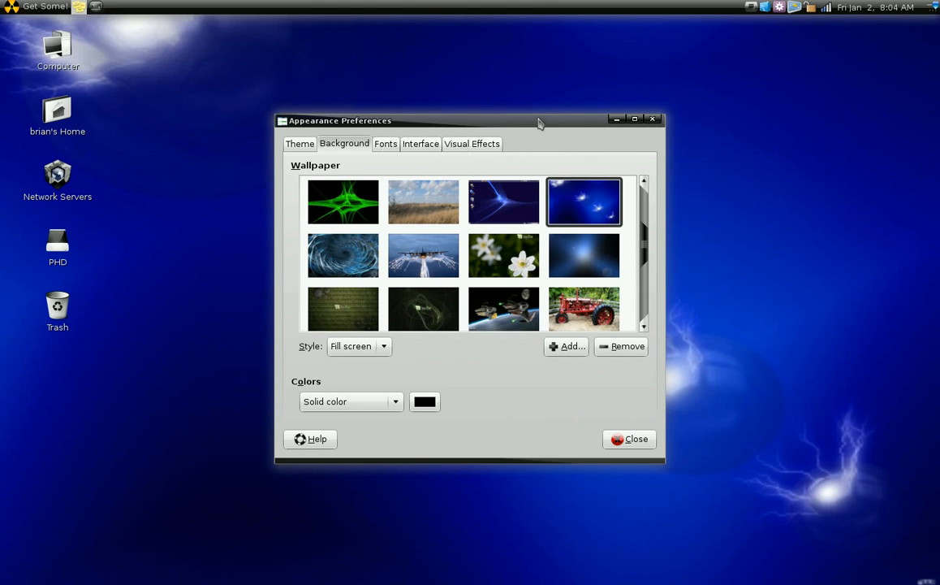
{"action": "mouse_move", "coordinate": [318, 162]}
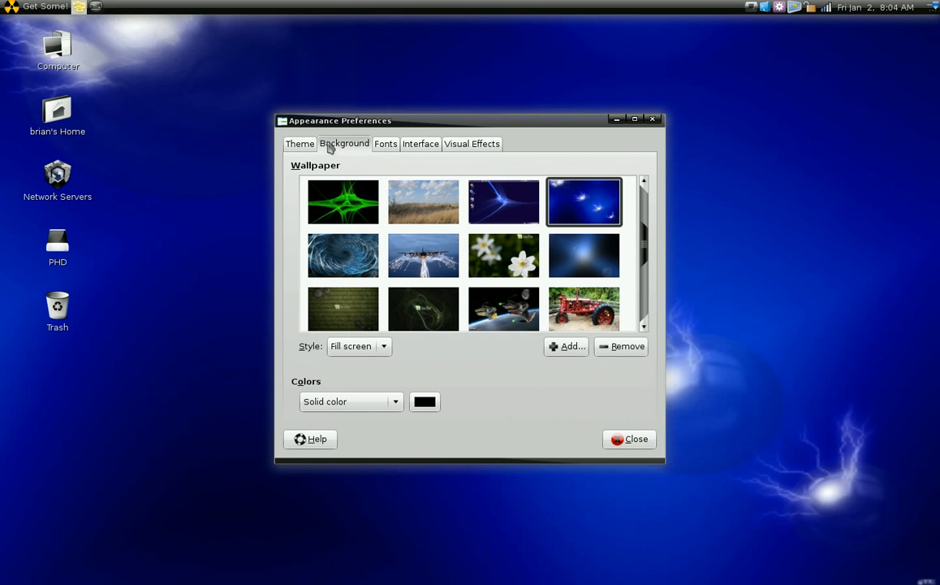
{"action": "left_click", "coordinate": [300, 144]}
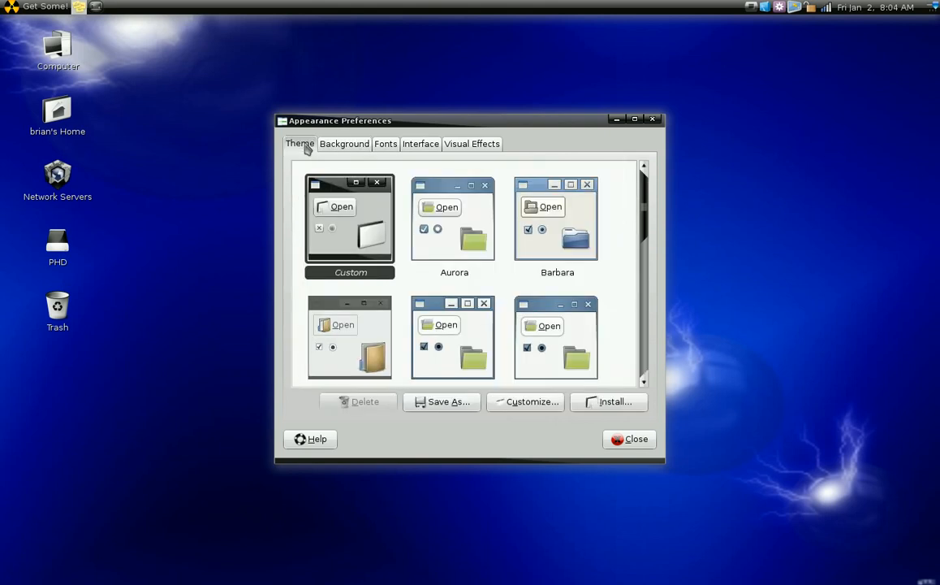
{"action": "mouse_move", "coordinate": [375, 201]}
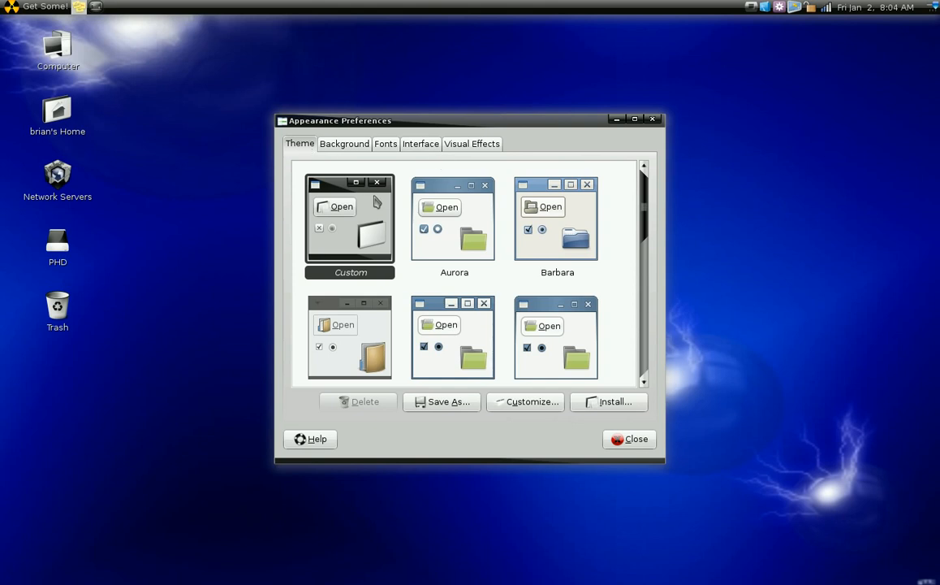
{"action": "mouse_move", "coordinate": [668, 206]}
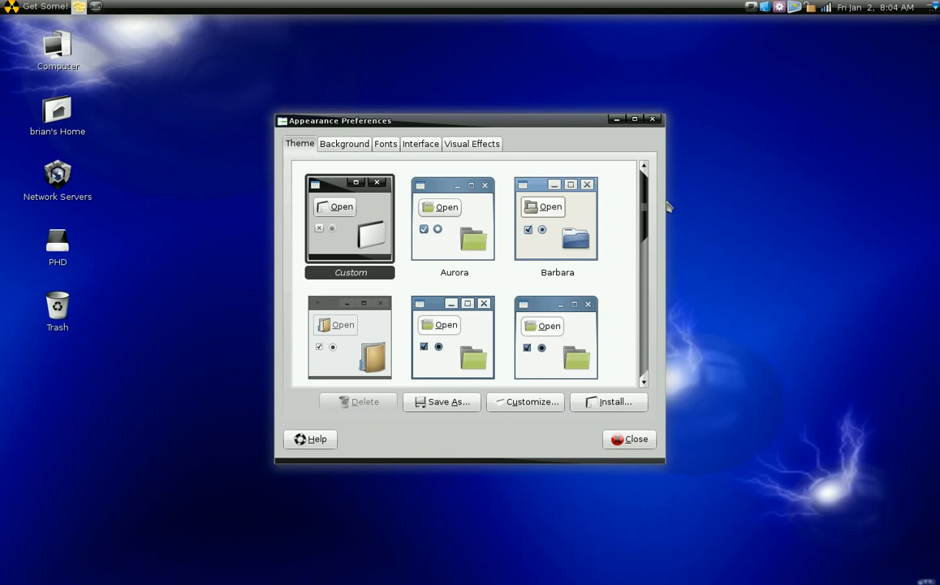
{"action": "mouse_move", "coordinate": [615, 13]}
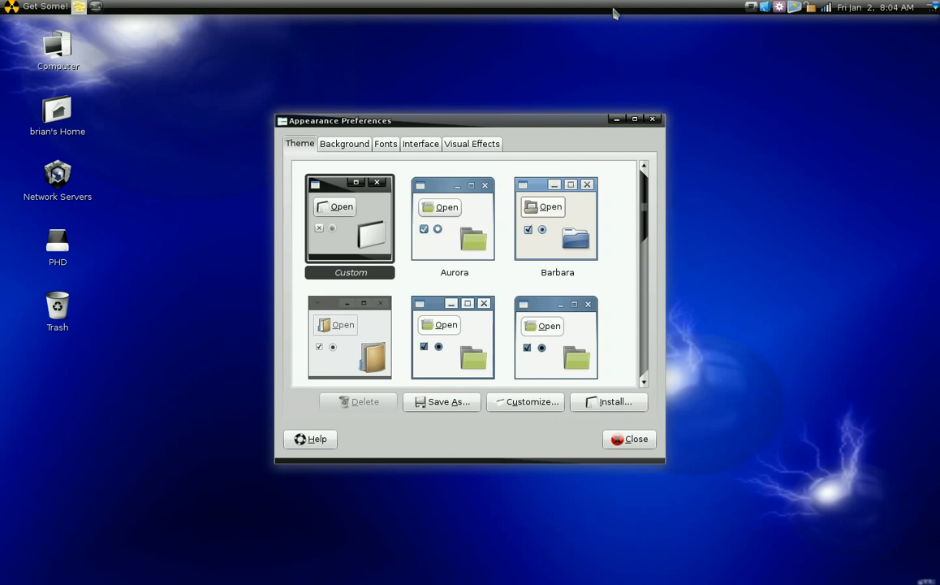
{"action": "mouse_move", "coordinate": [749, 98]}
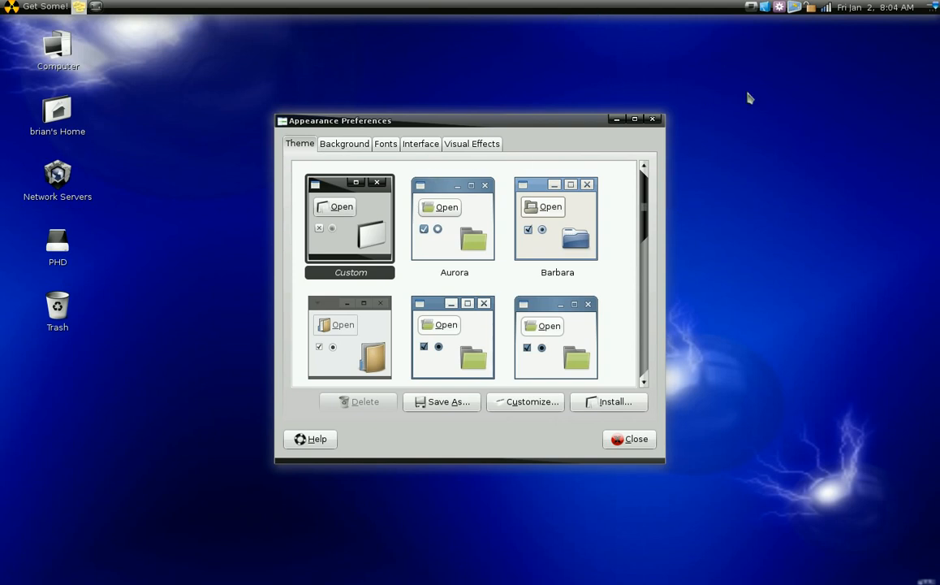
{"action": "mouse_move", "coordinate": [39, 12]}
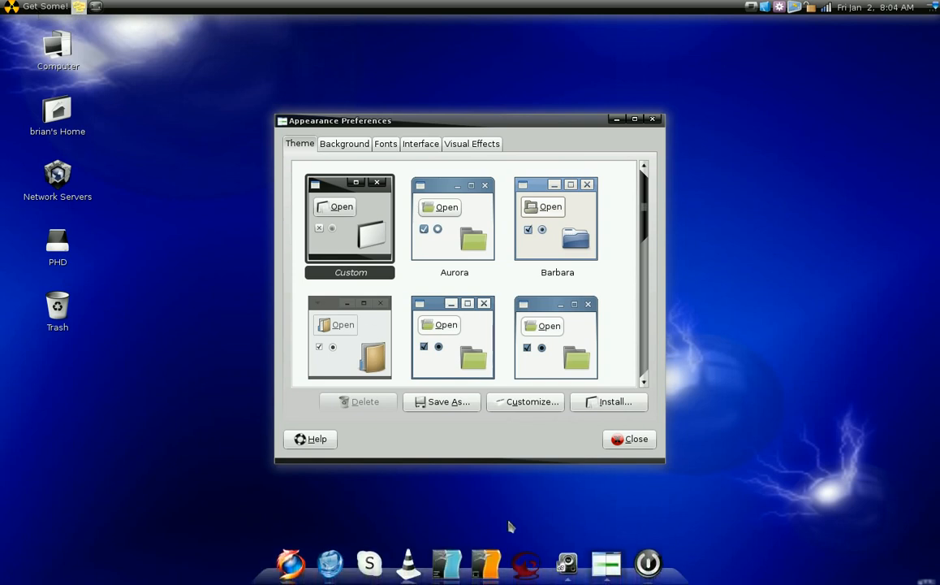
{"action": "mouse_move", "coordinate": [166, 469]}
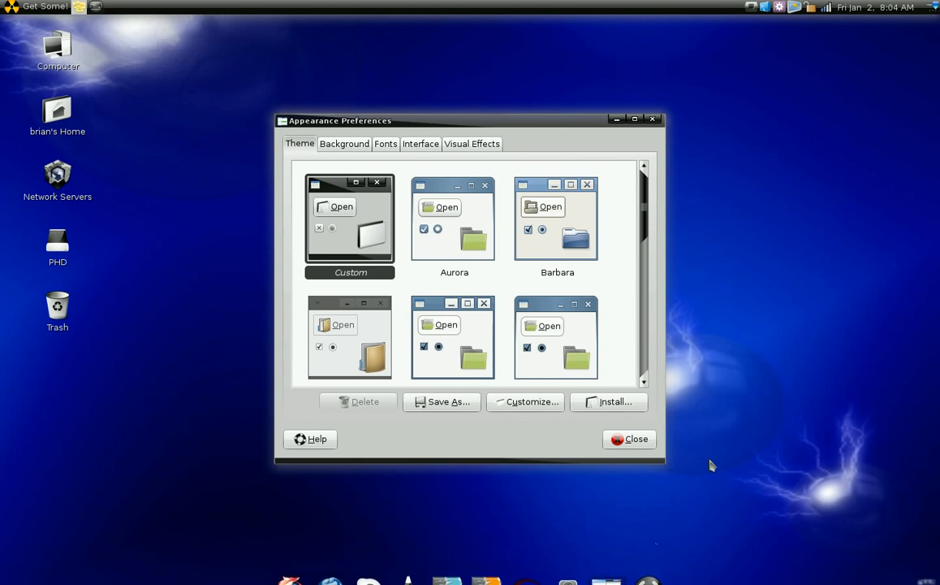
{"action": "mouse_move", "coordinate": [470, 576]}
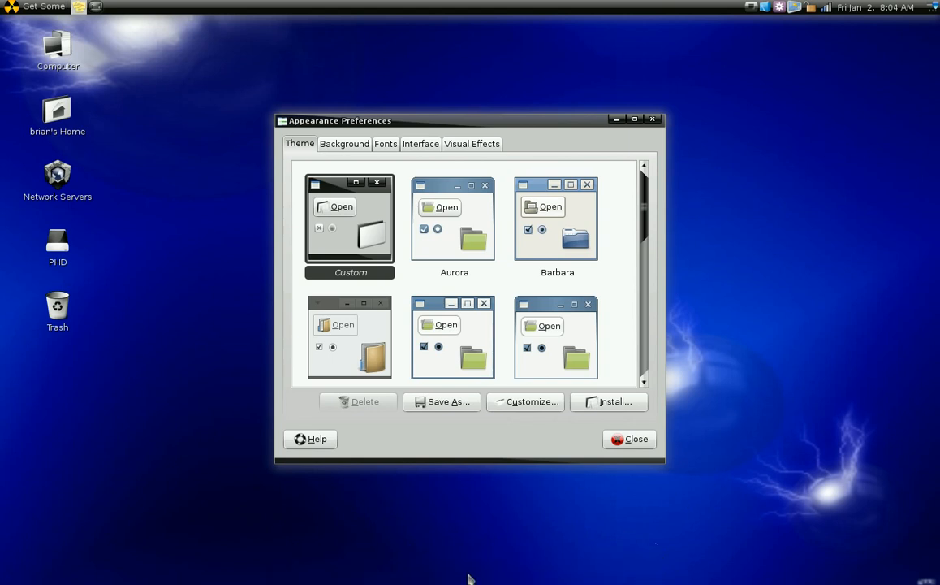
{"action": "mouse_move", "coordinate": [746, 321]}
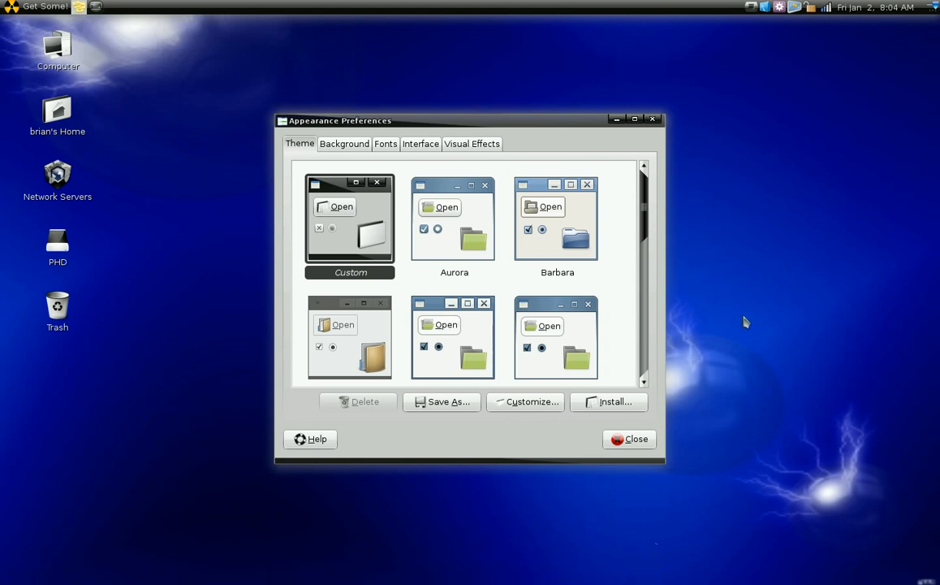
{"action": "mouse_move", "coordinate": [707, 194]}
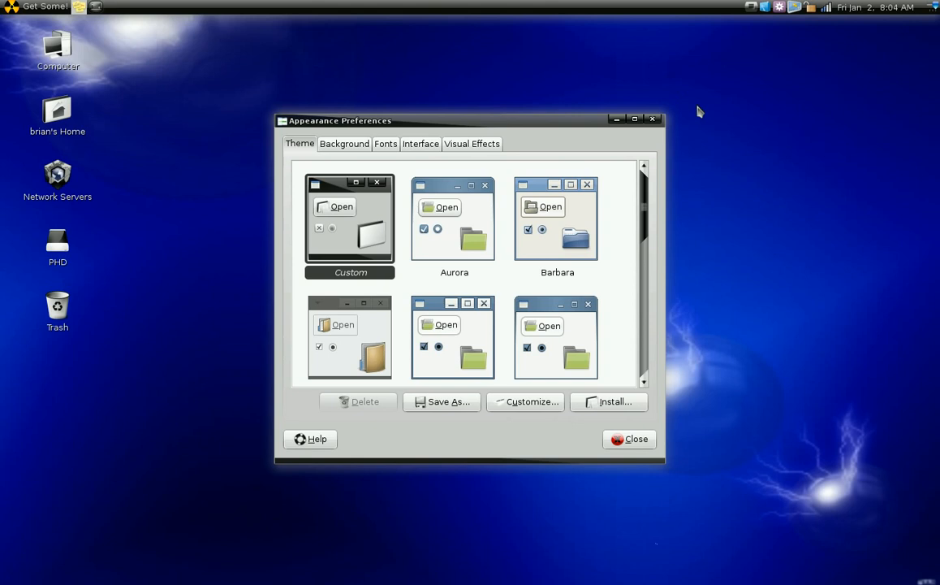
{"action": "mouse_move", "coordinate": [690, 238]}
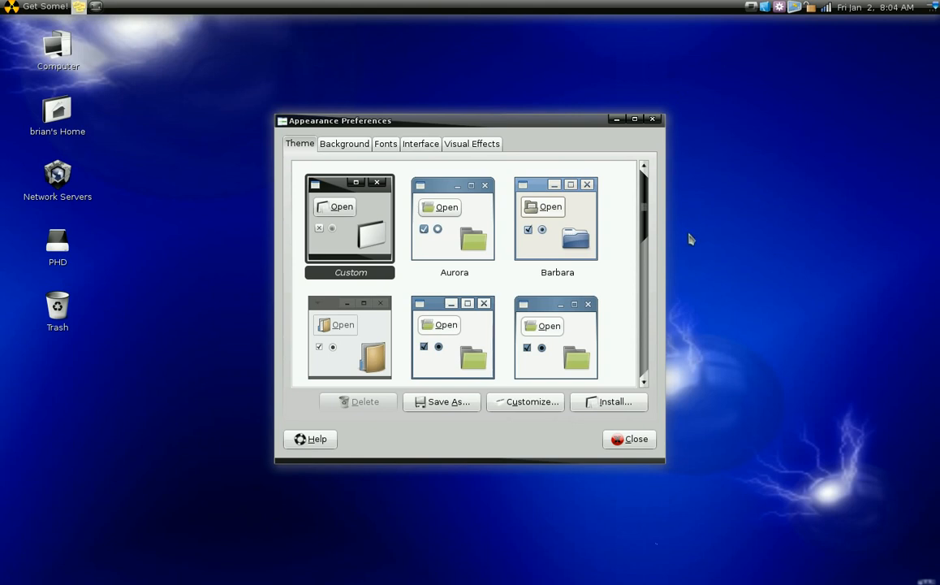
{"action": "mouse_move", "coordinate": [394, 160]}
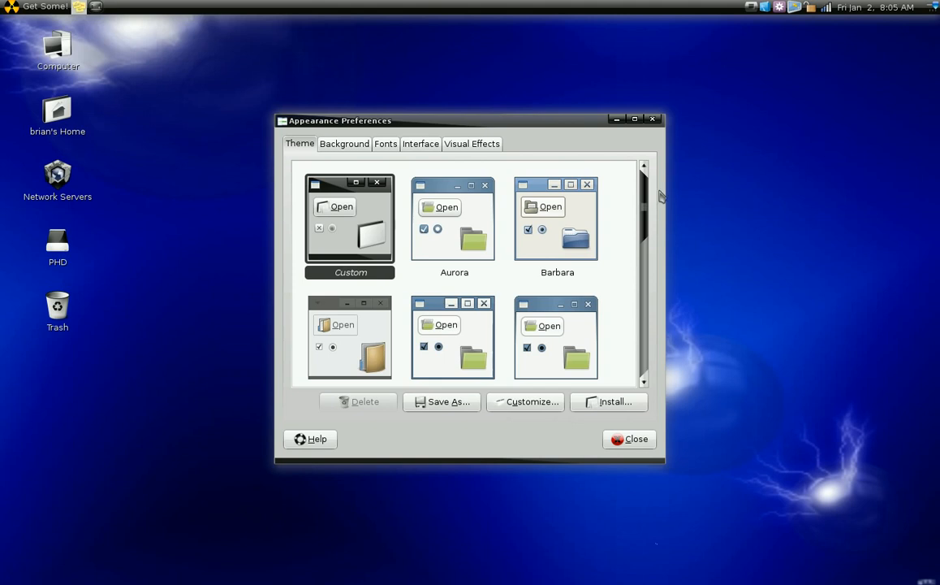
{"action": "scroll", "scroll_direction": "down", "scroll_amount": 3}
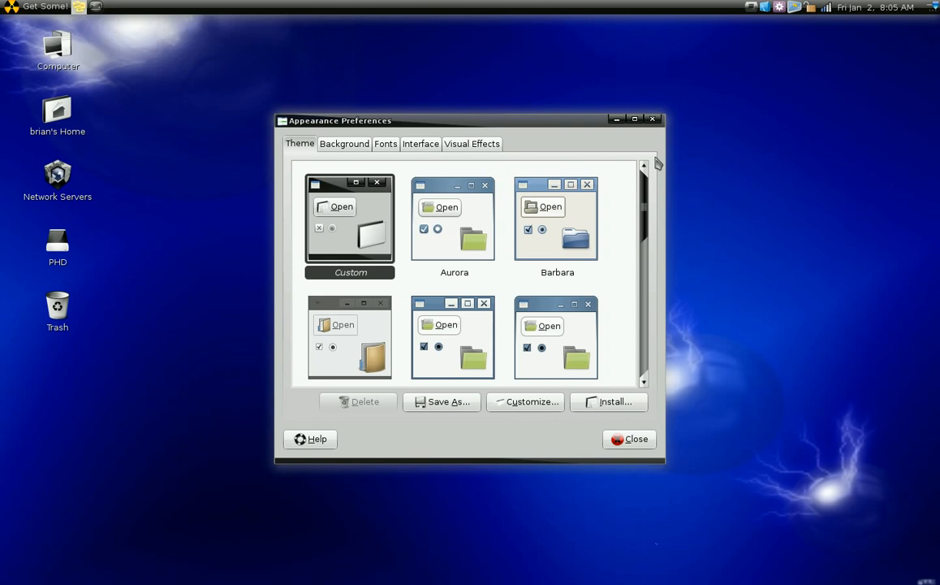
{"action": "mouse_move", "coordinate": [475, 170]}
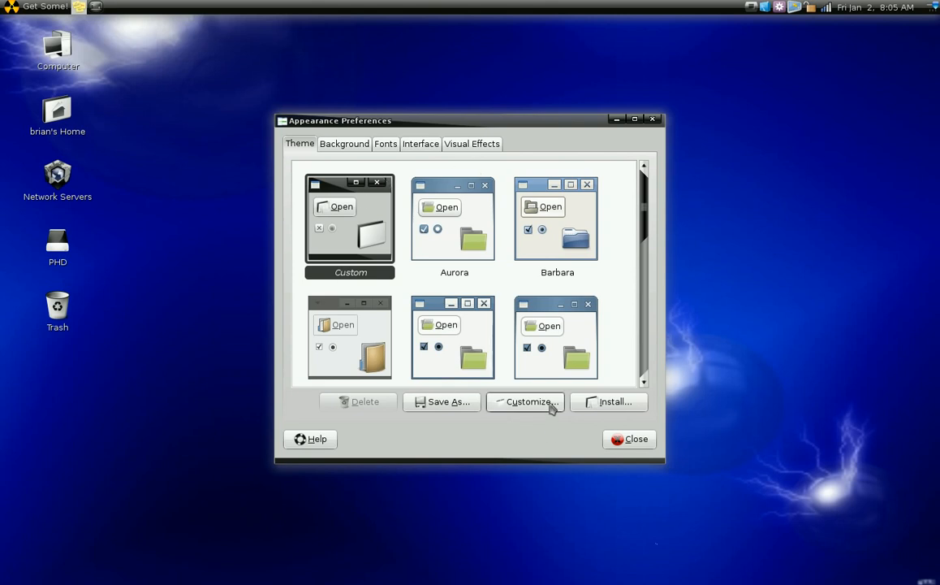
Open Customize Theme and browse its Window Border and Icons tabs.
{"action": "left_click", "coordinate": [531, 401]}
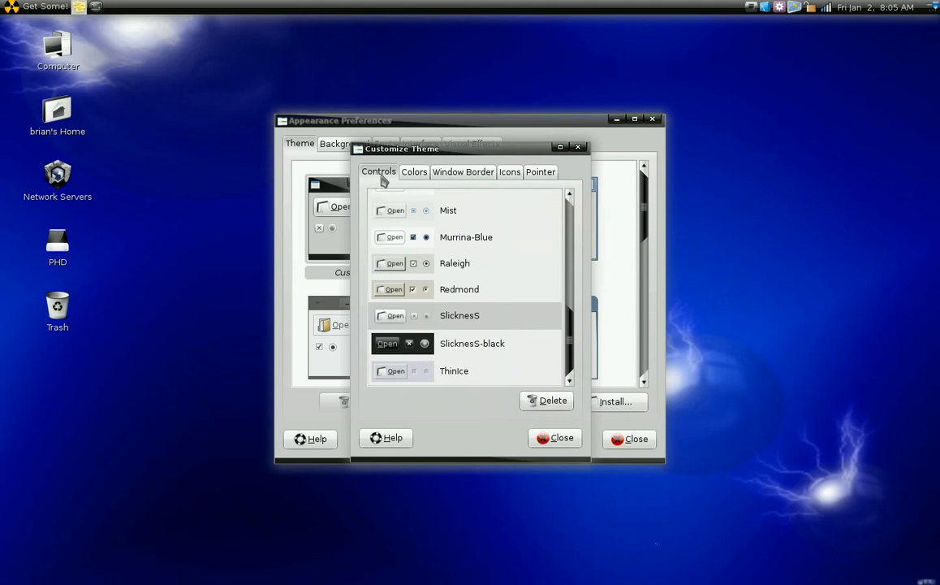
{"action": "left_click", "coordinate": [463, 171]}
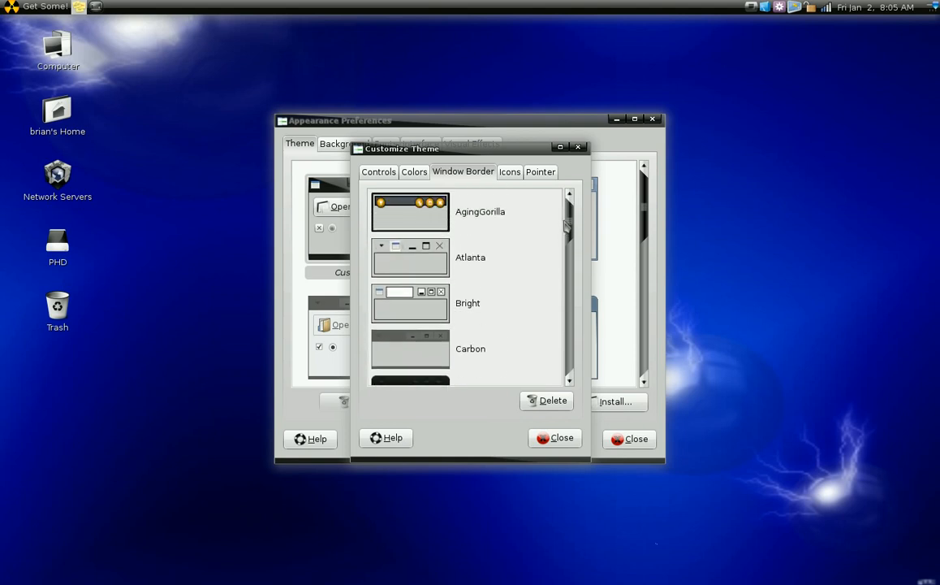
{"action": "scroll", "scroll_direction": "down", "scroll_amount": 3}
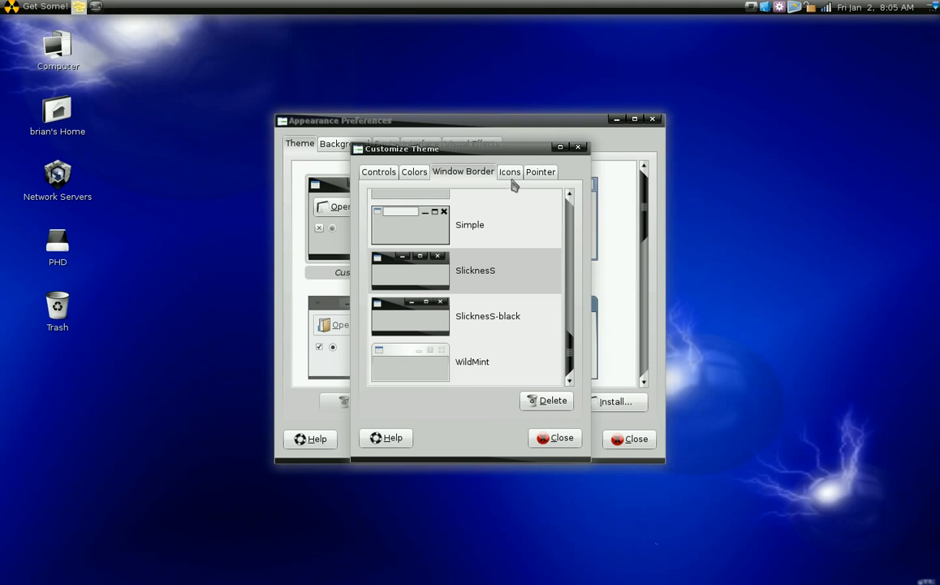
{"action": "mouse_move", "coordinate": [514, 180]}
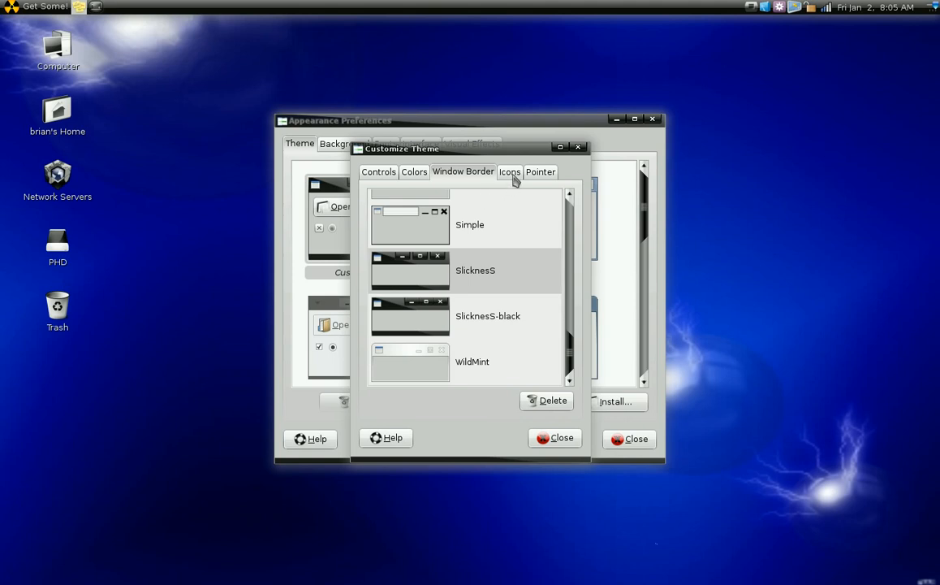
{"action": "left_click", "coordinate": [509, 171]}
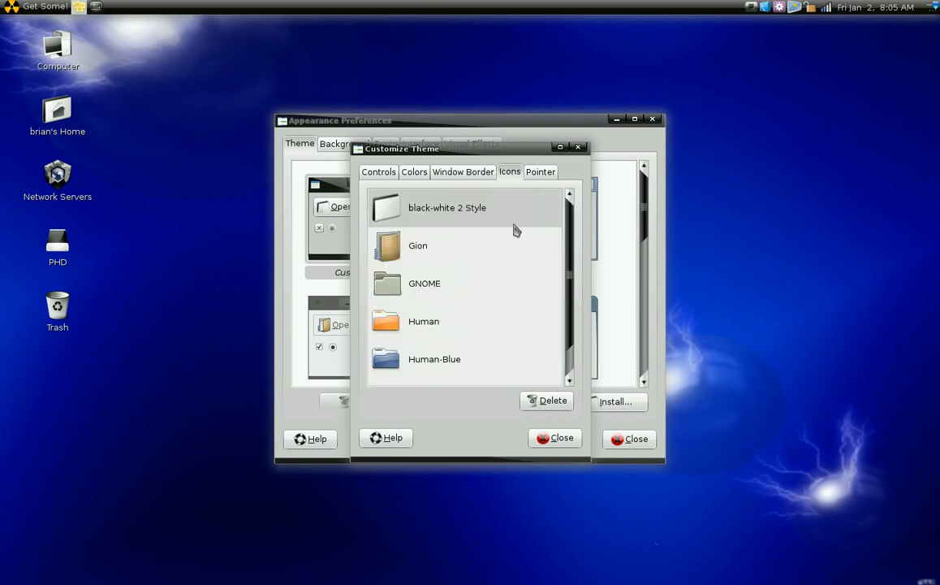
{"action": "mouse_move", "coordinate": [530, 241]}
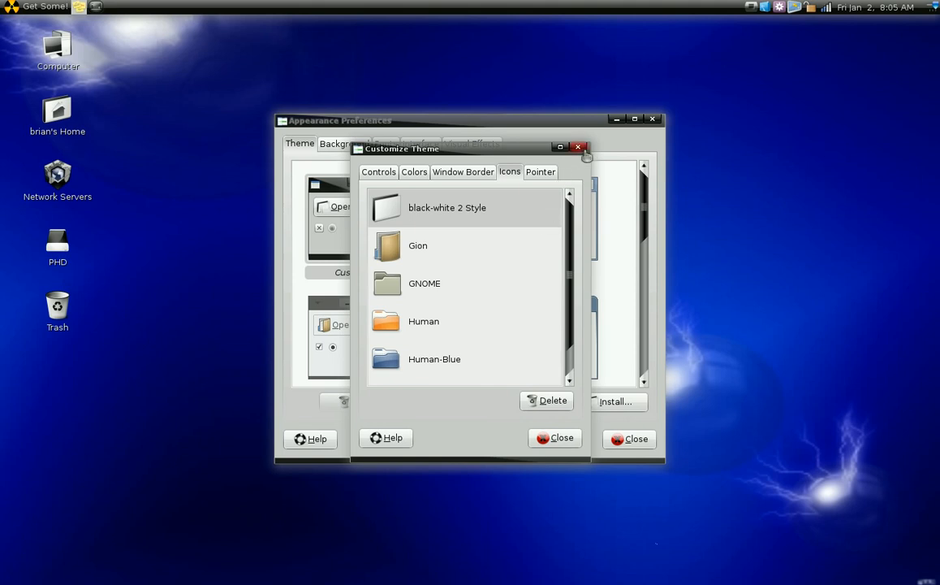
{"action": "mouse_move", "coordinate": [578, 147]}
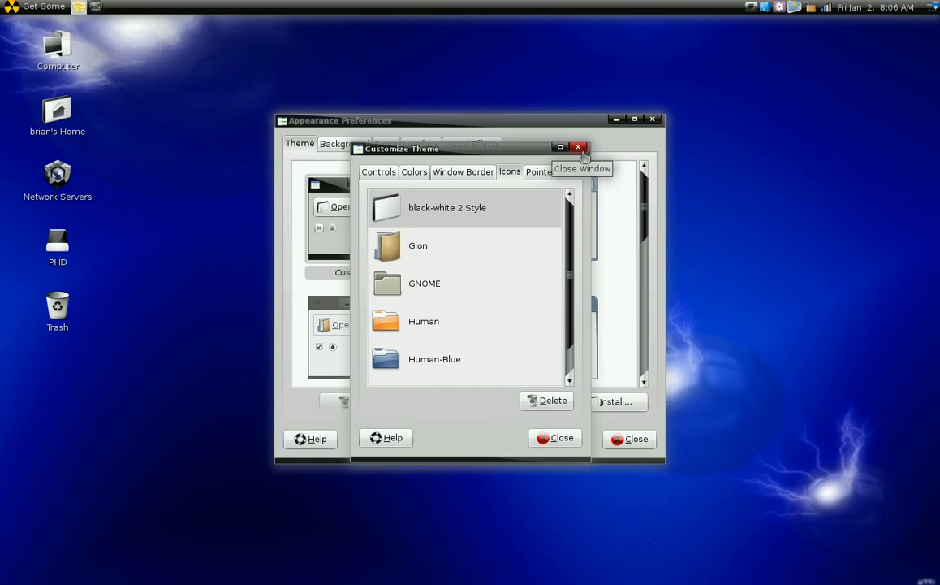
Close the Customize Theme window and cancel the Select Theme file picker.
{"action": "left_click", "coordinate": [578, 147]}
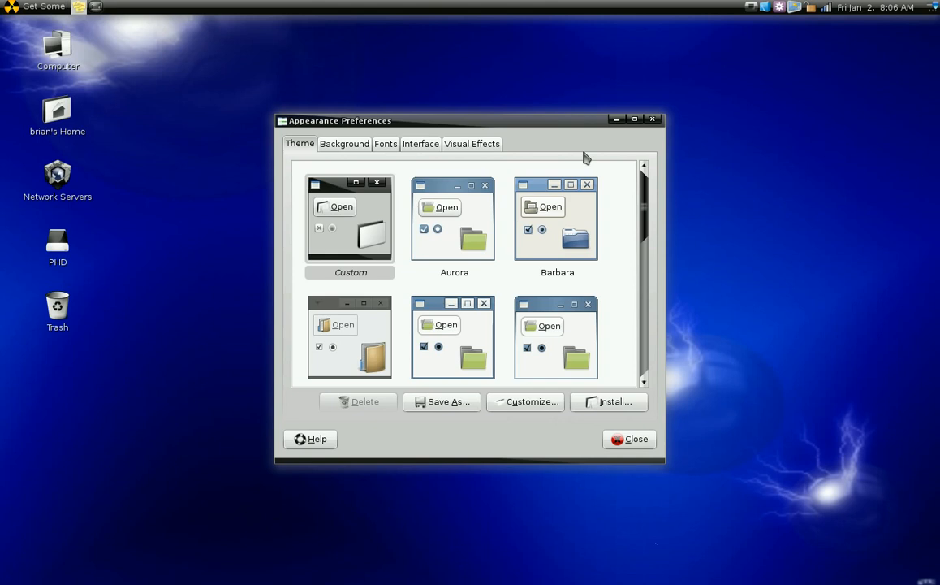
{"action": "mouse_move", "coordinate": [663, 396]}
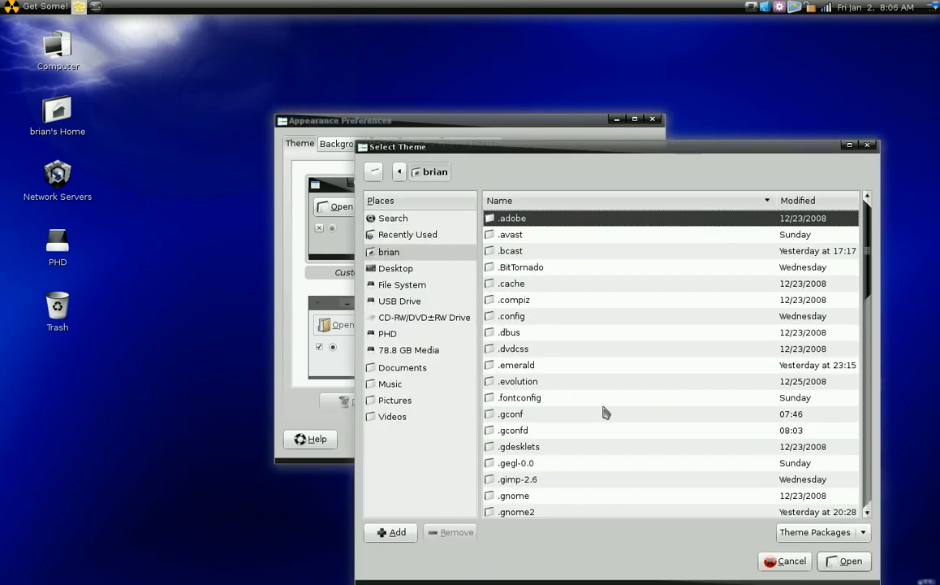
{"action": "mouse_move", "coordinate": [867, 171]}
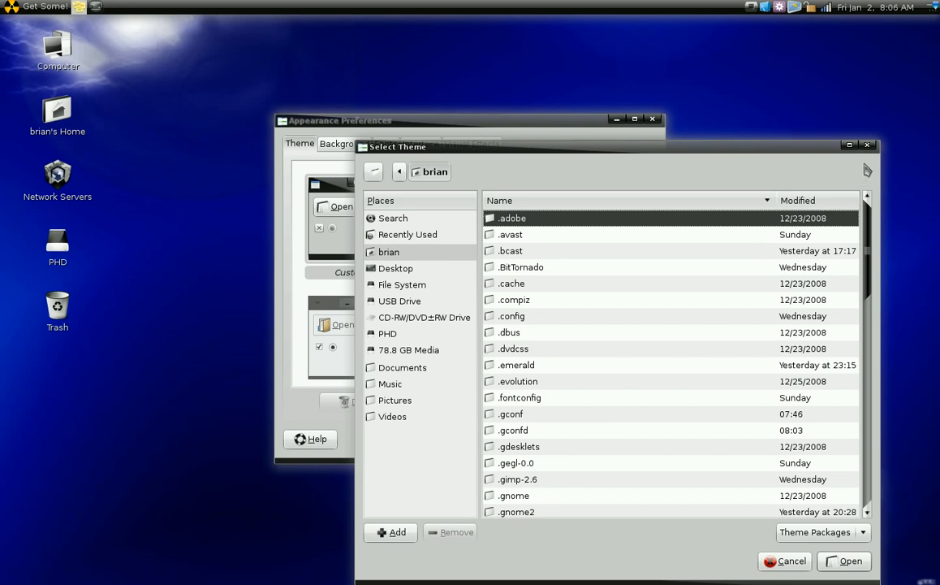
{"action": "left_click", "coordinate": [786, 560]}
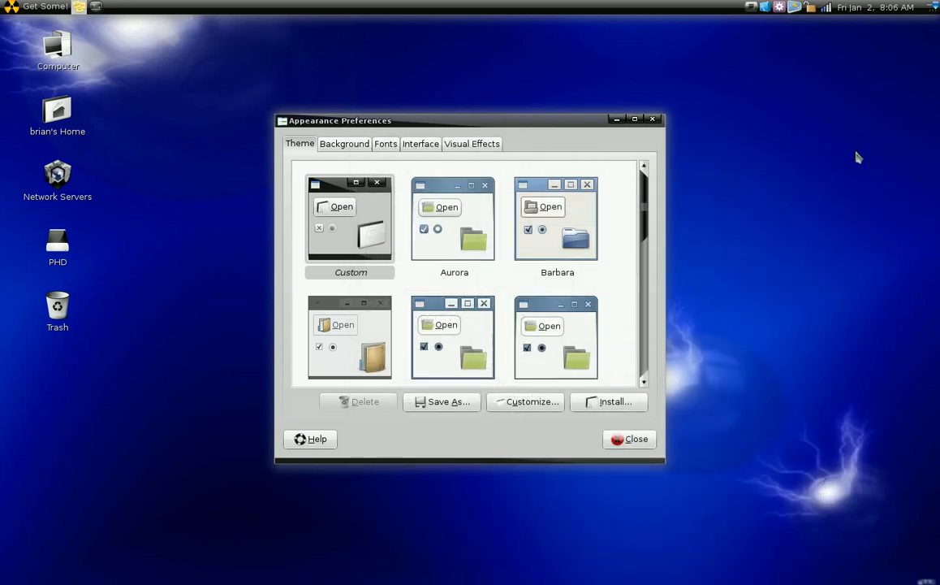
{"action": "mouse_move", "coordinate": [816, 168]}
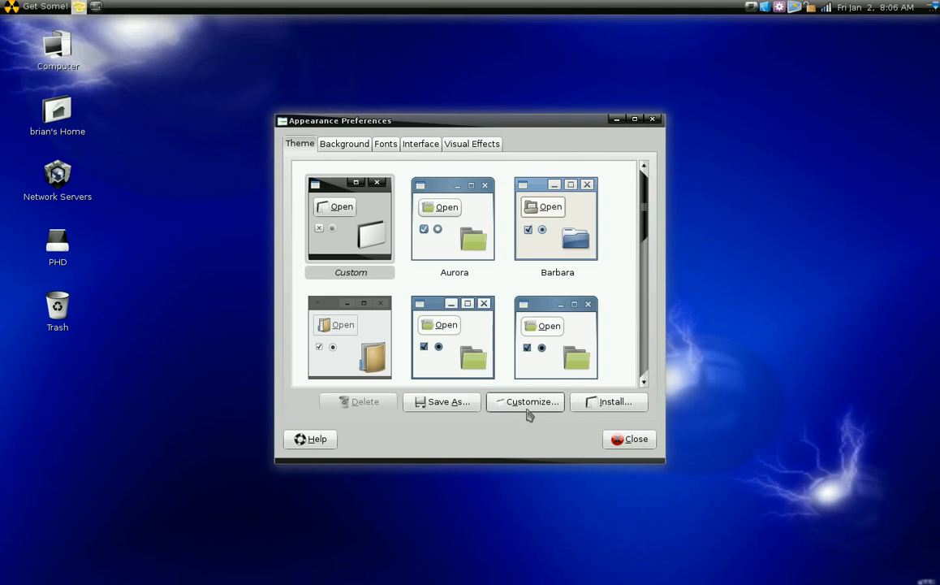
{"action": "left_click", "coordinate": [527, 401]}
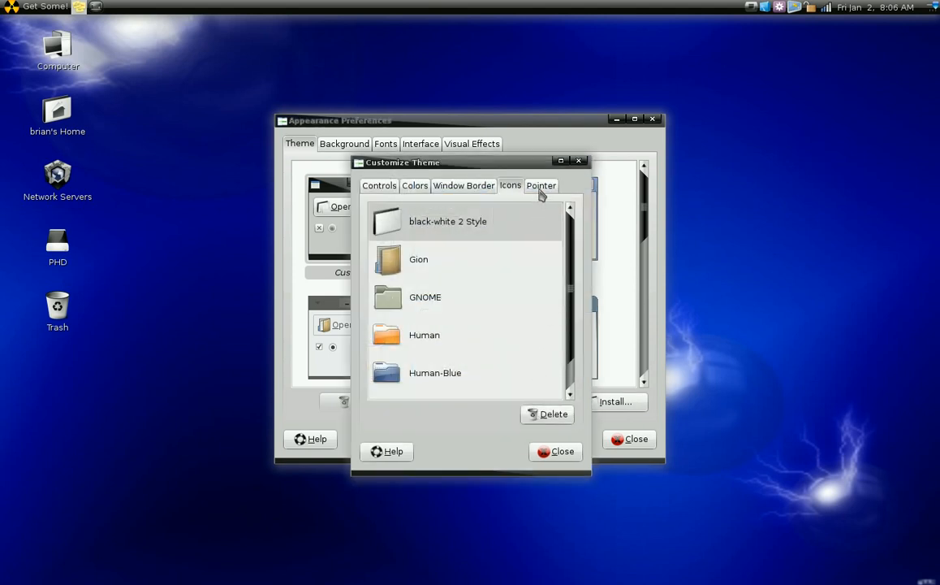
{"action": "left_click", "coordinate": [541, 185]}
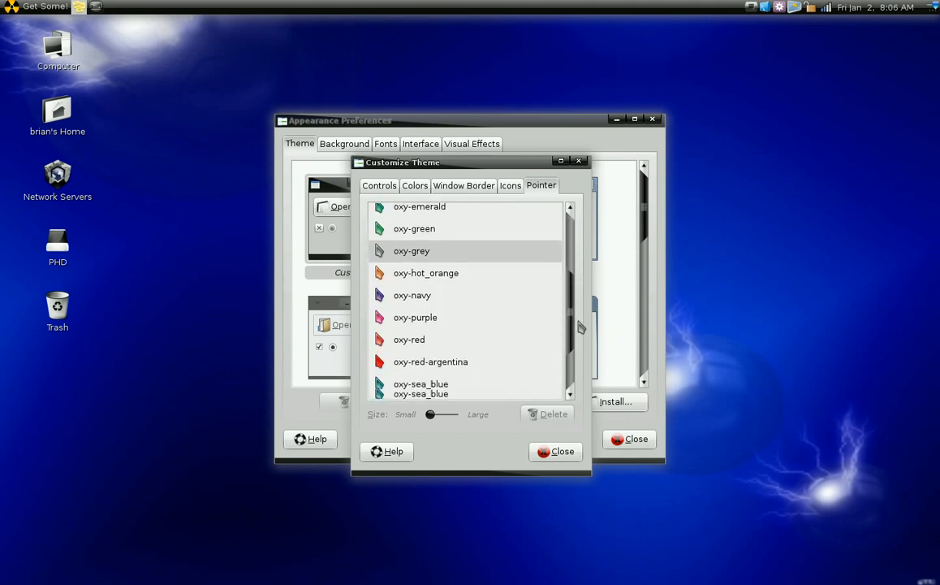
{"action": "scroll", "scroll_direction": "up", "scroll_amount": 3}
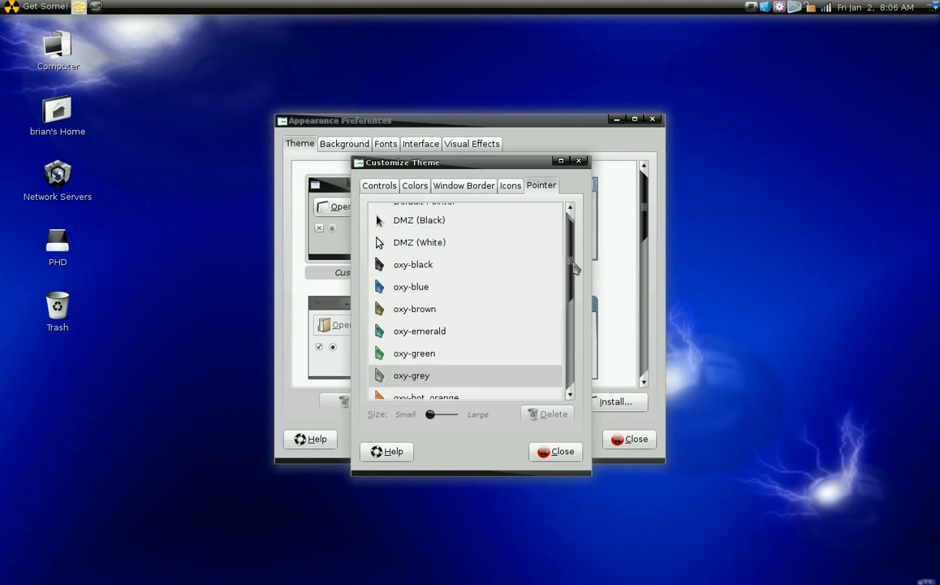
{"action": "left_click", "coordinate": [556, 451]}
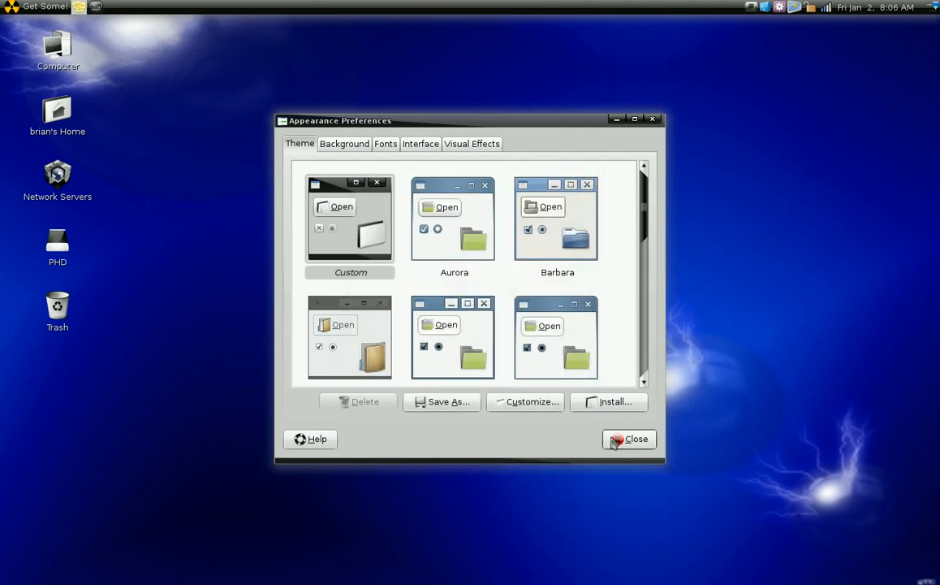
Restore the aircraft-with-flares wallpaper and close Appearance Preferences.
{"action": "left_click", "coordinate": [344, 144]}
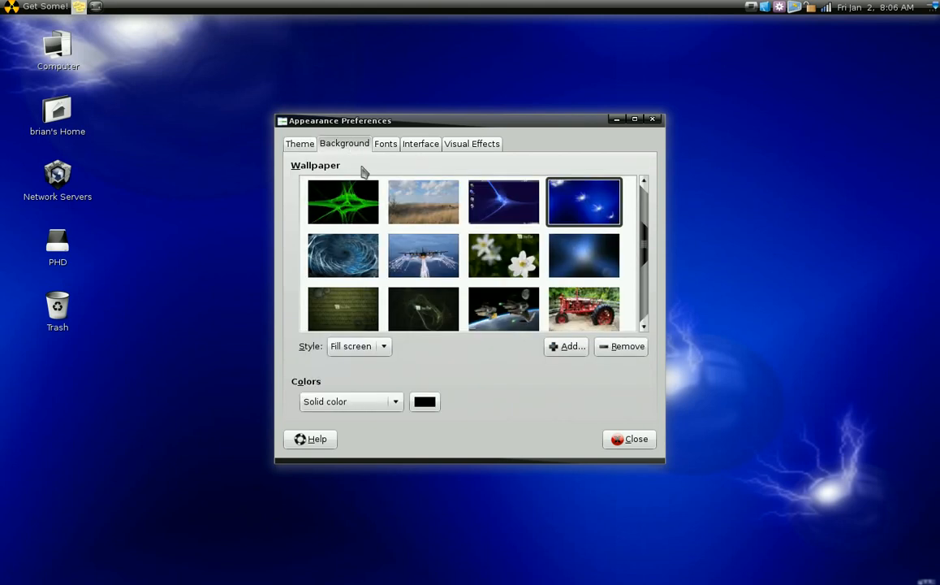
{"action": "mouse_move", "coordinate": [740, 262]}
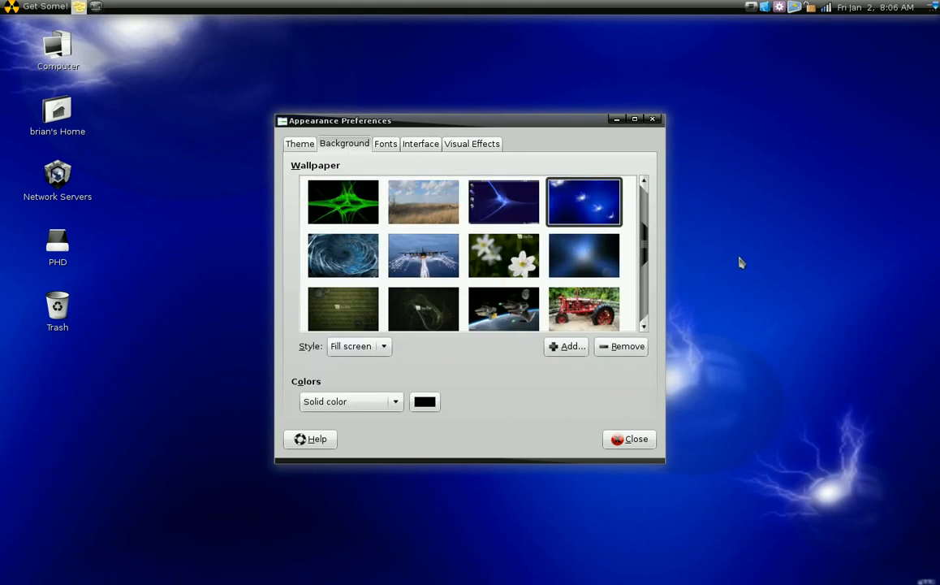
{"action": "mouse_move", "coordinate": [741, 260]}
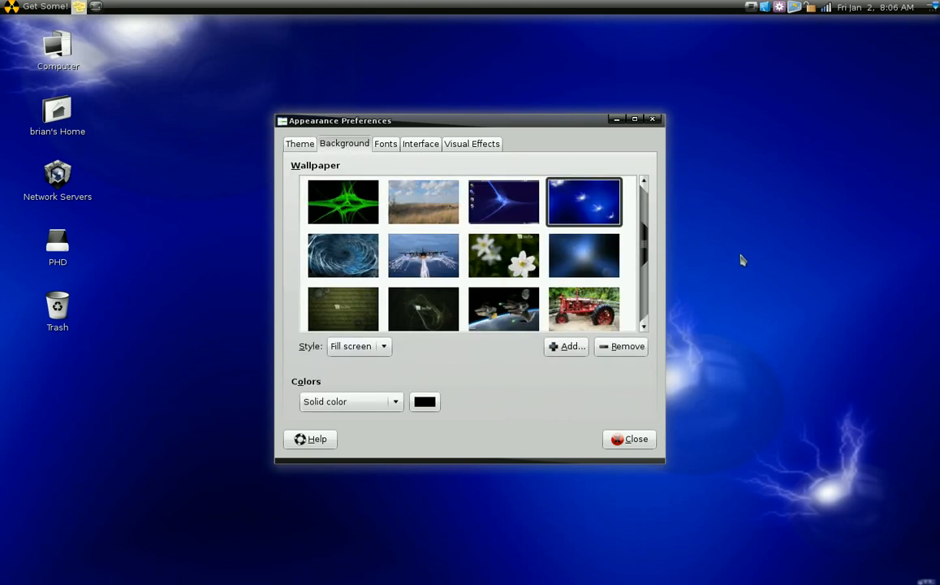
{"action": "mouse_move", "coordinate": [669, 224]}
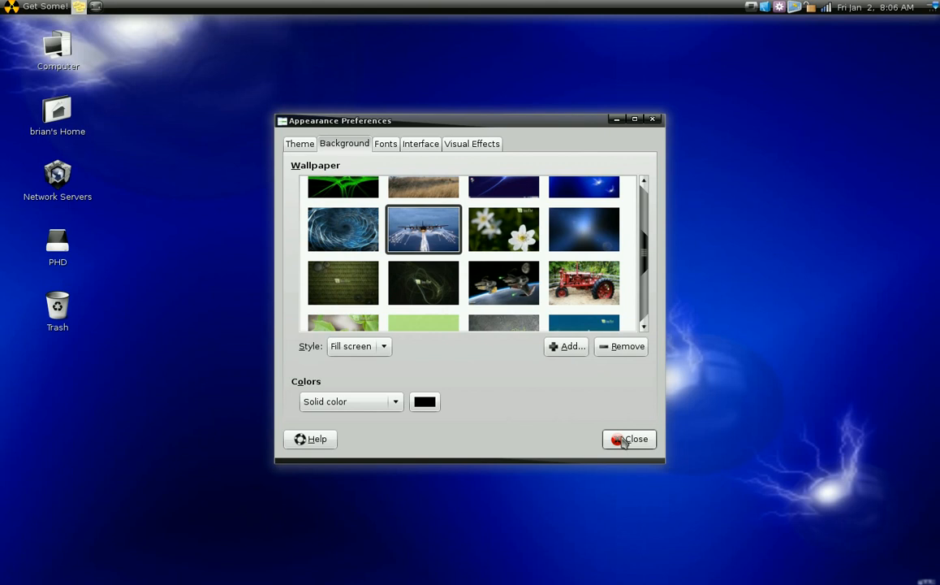
{"action": "left_click", "coordinate": [629, 438]}
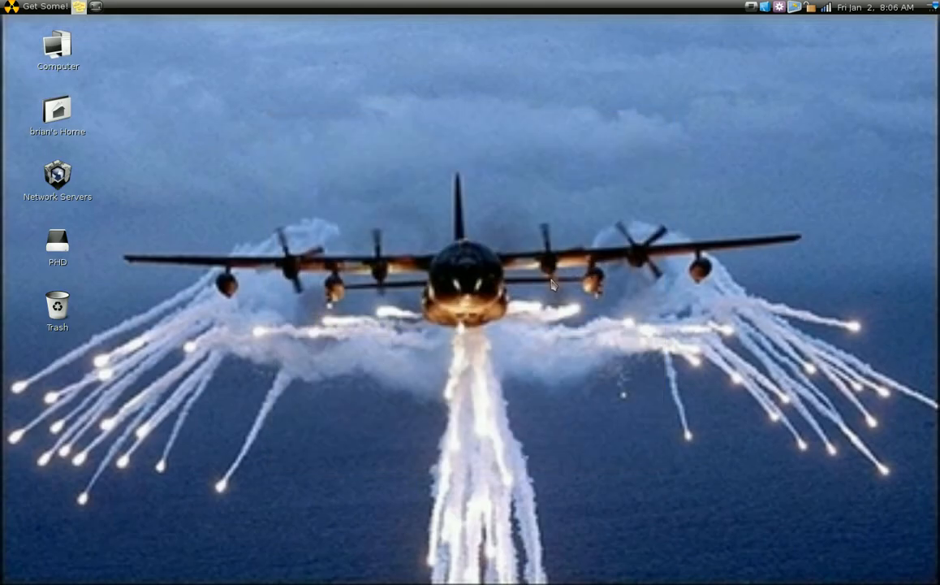
{"action": "mouse_move", "coordinate": [751, 15]}
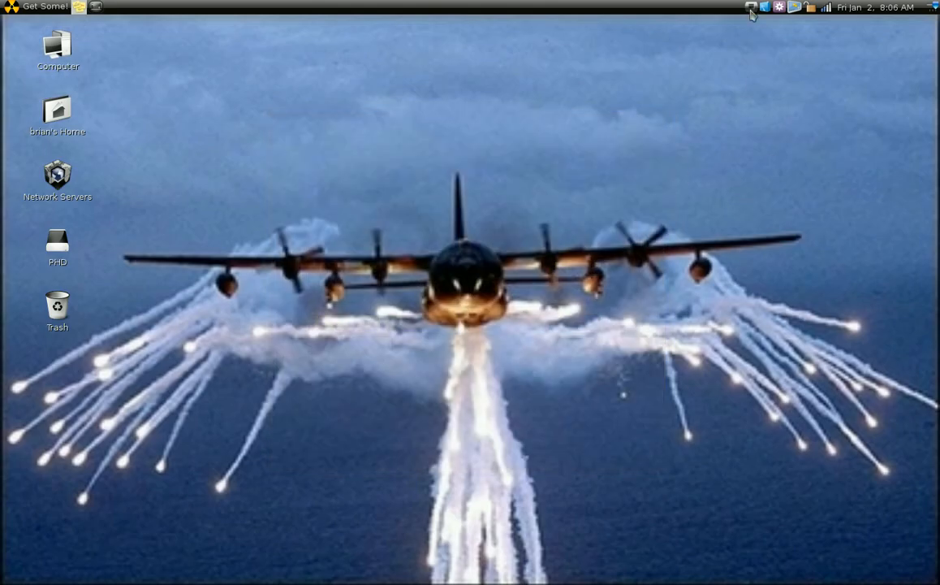